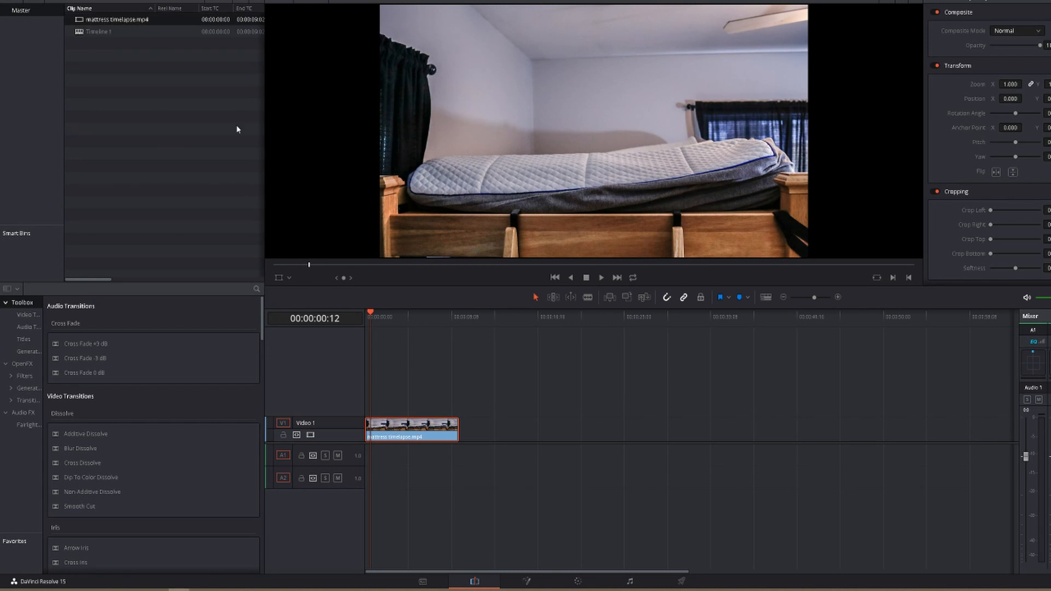
mouse_move(377, 408)
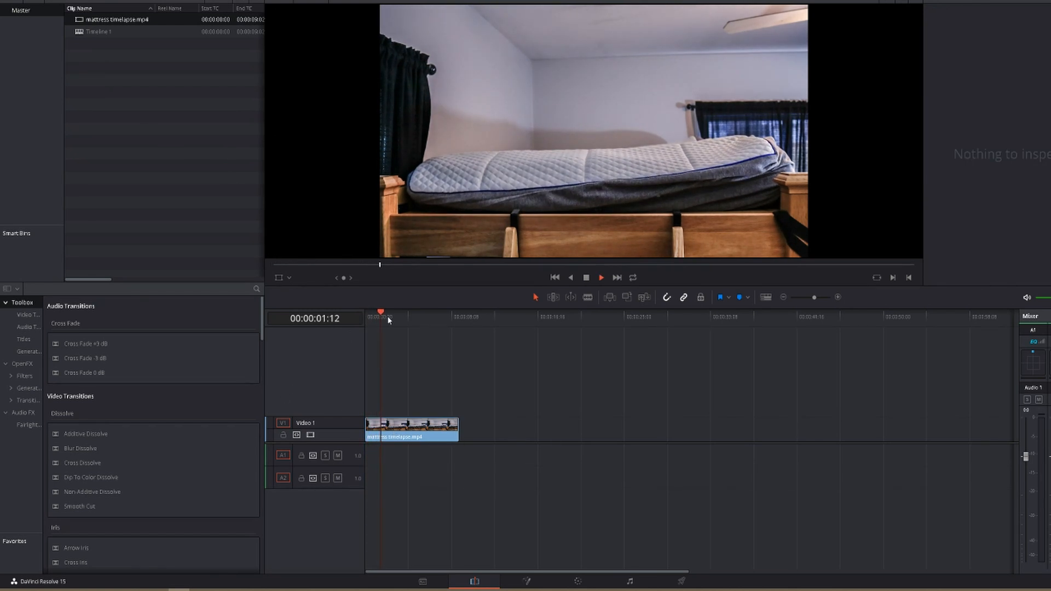
- Scrub the mattress clip back to its start and scroll OpenFX to Universe Stylize effects
click(398, 313)
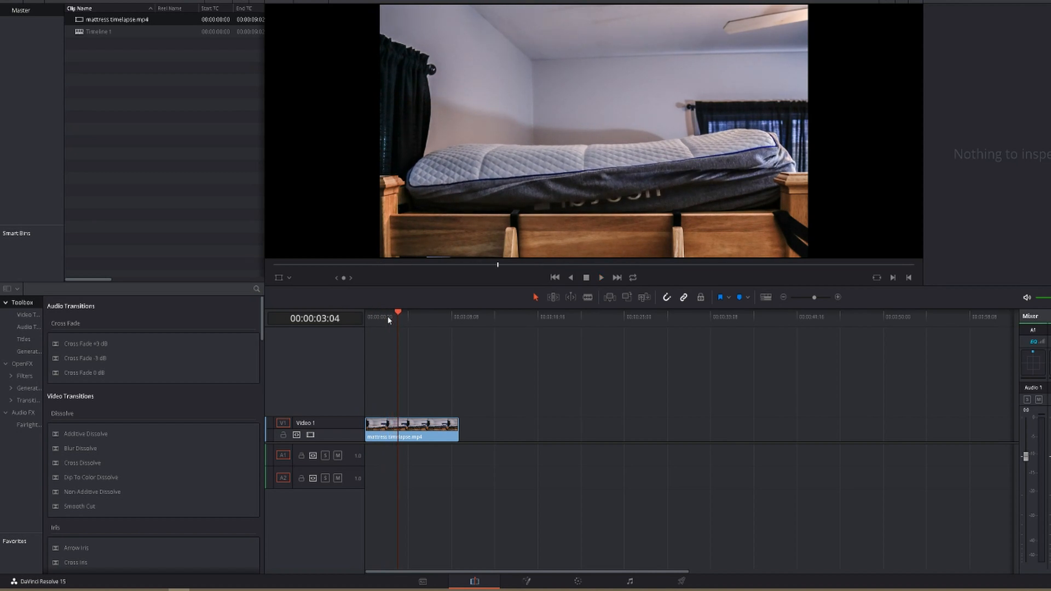
click(366, 314)
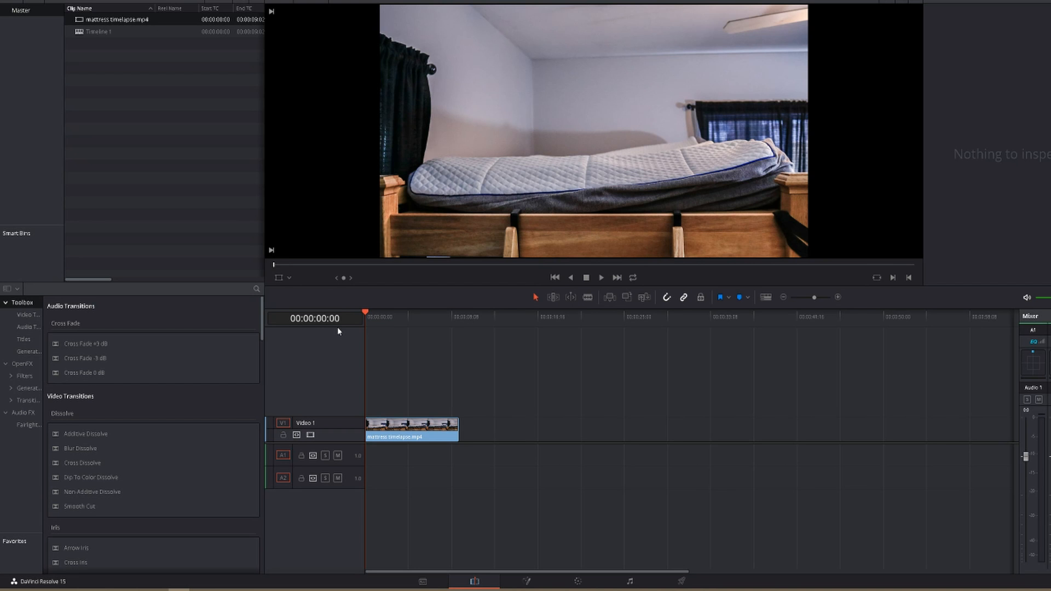
mouse_move(331, 337)
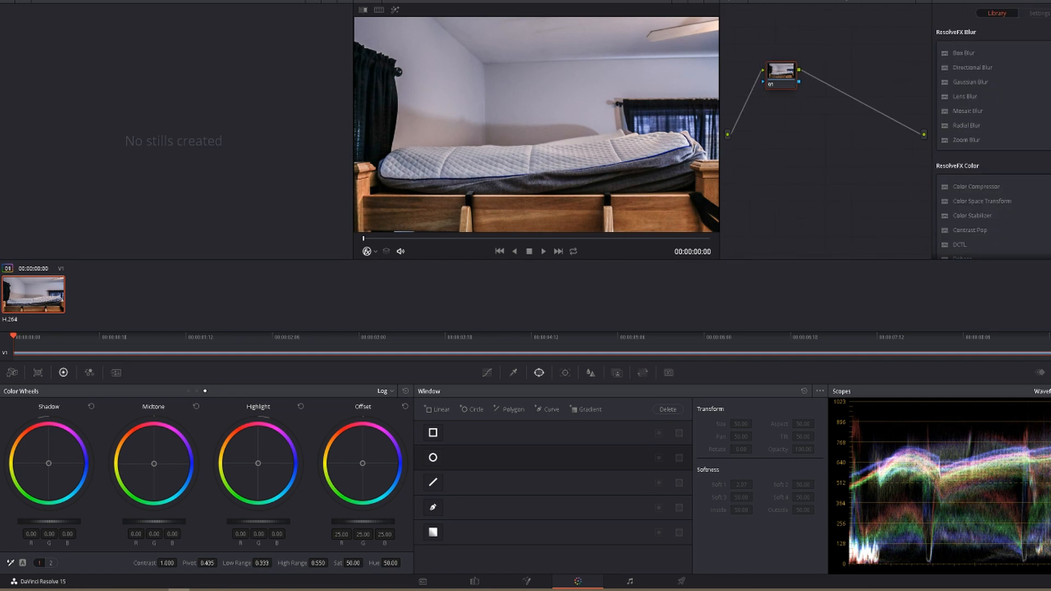
scroll(down, 3)
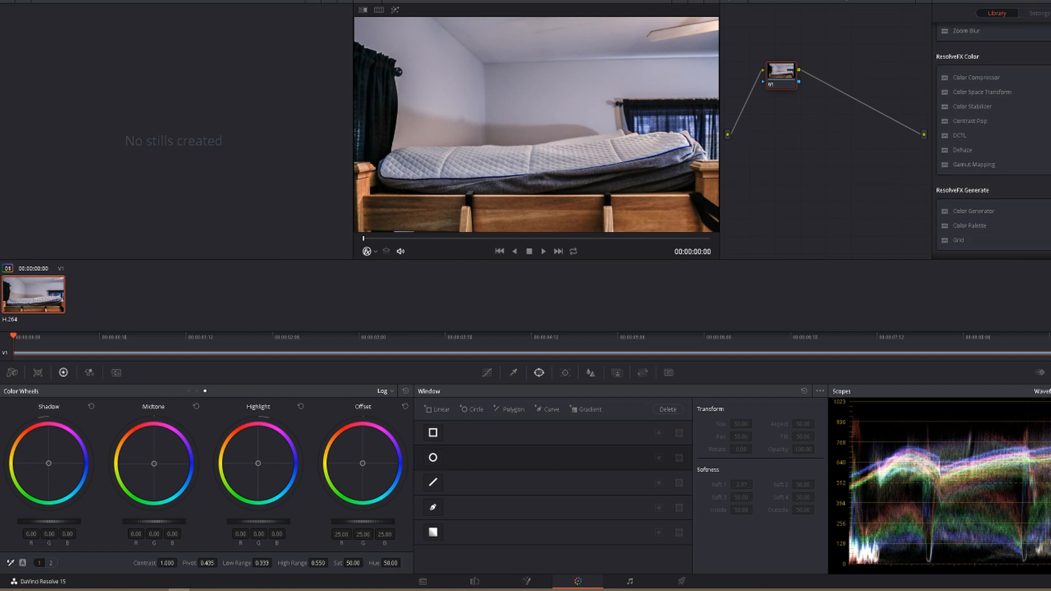
scroll(down, 3)
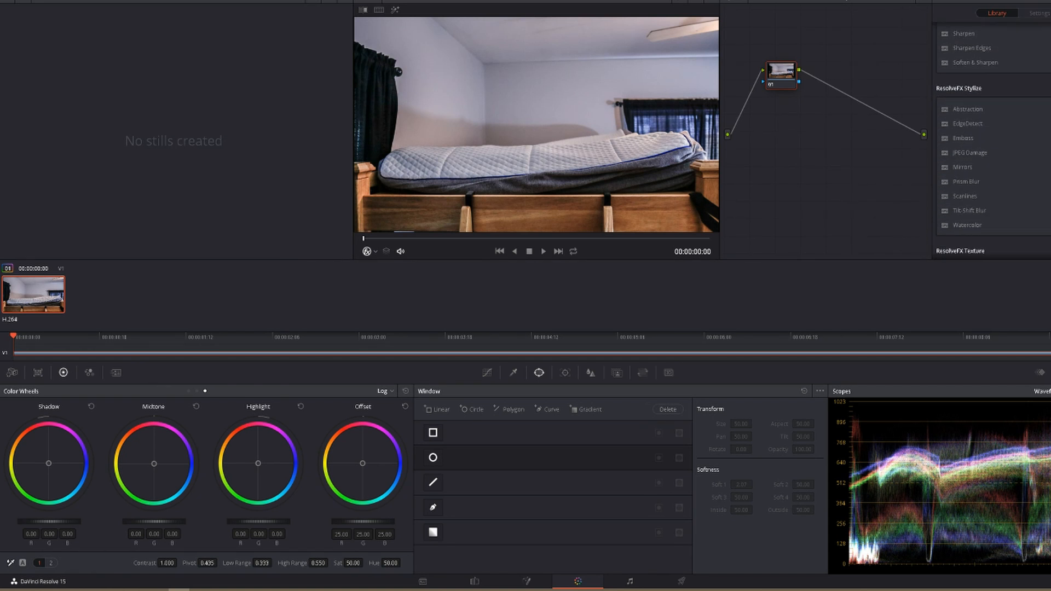
scroll(down, 3)
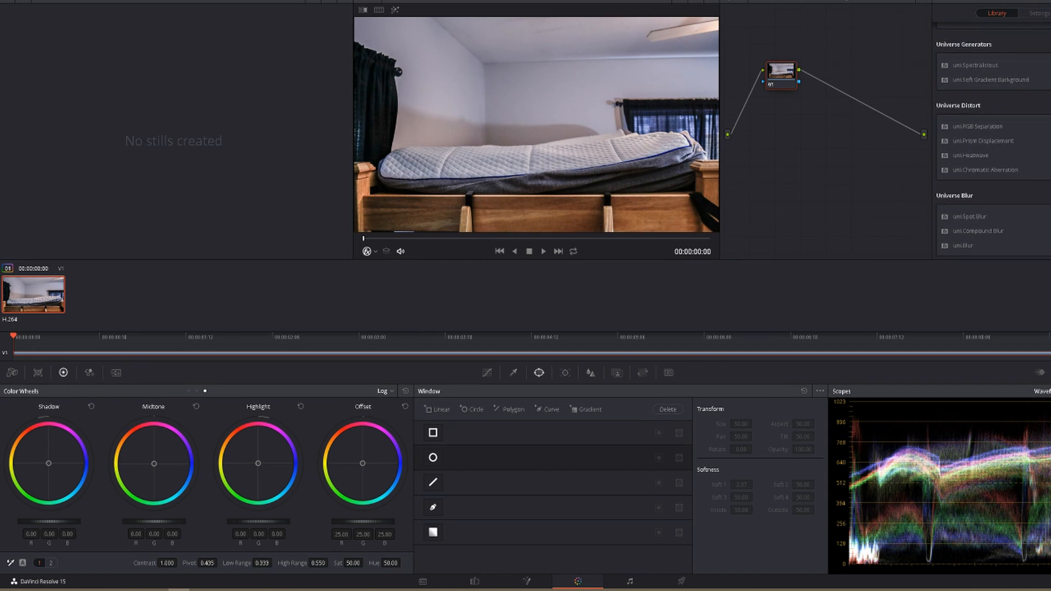
scroll(down, 3)
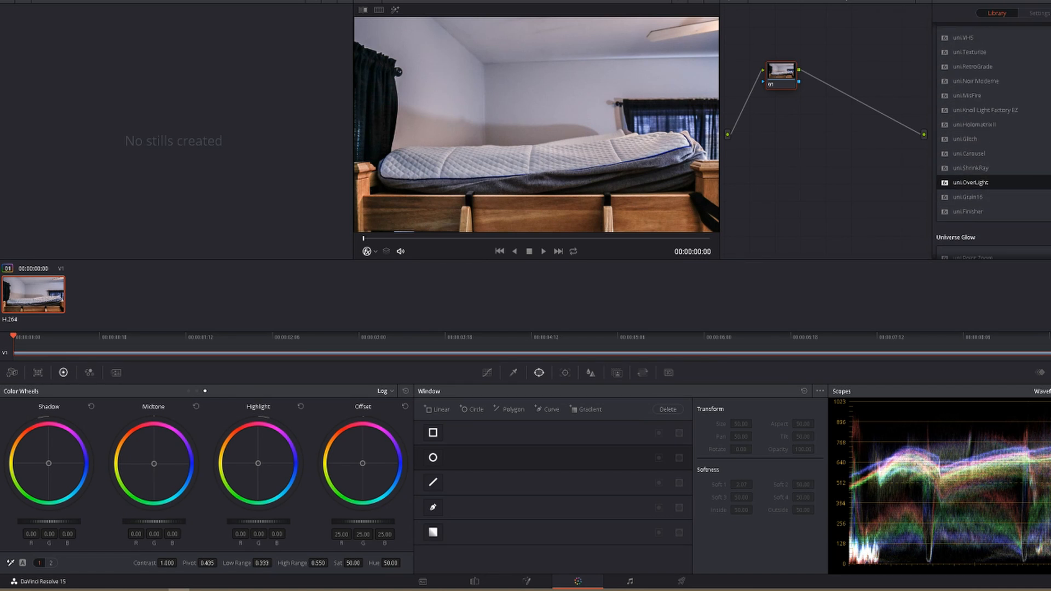
scroll(down, 3)
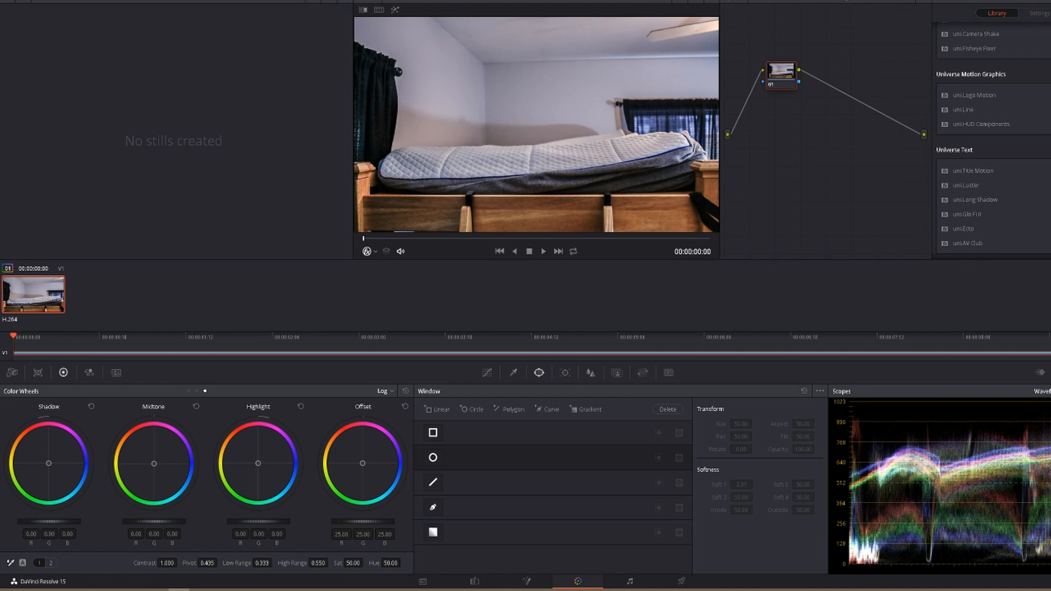
scroll(down, 3)
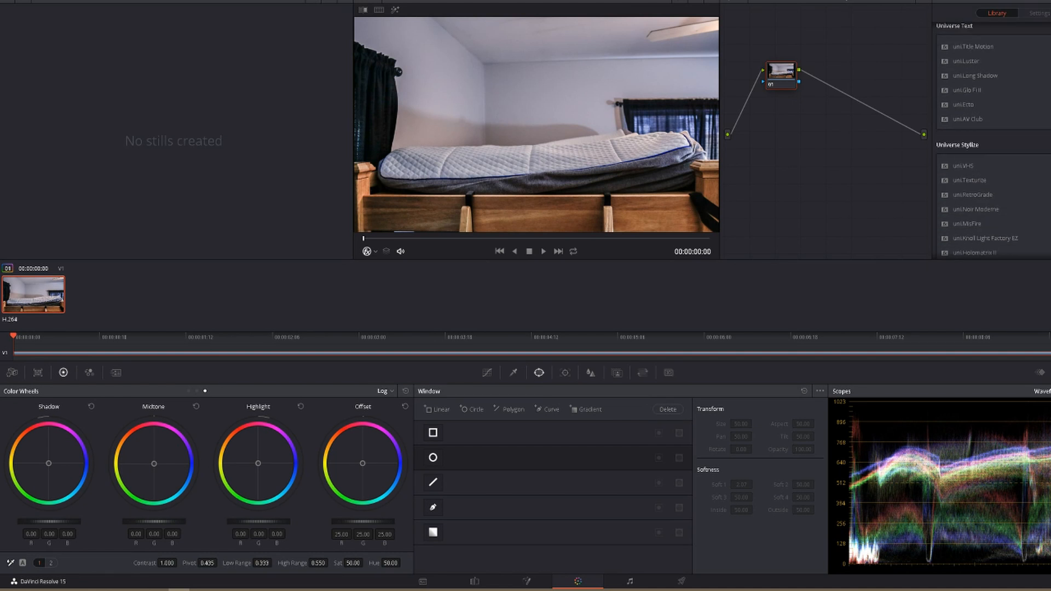
scroll(down, 3)
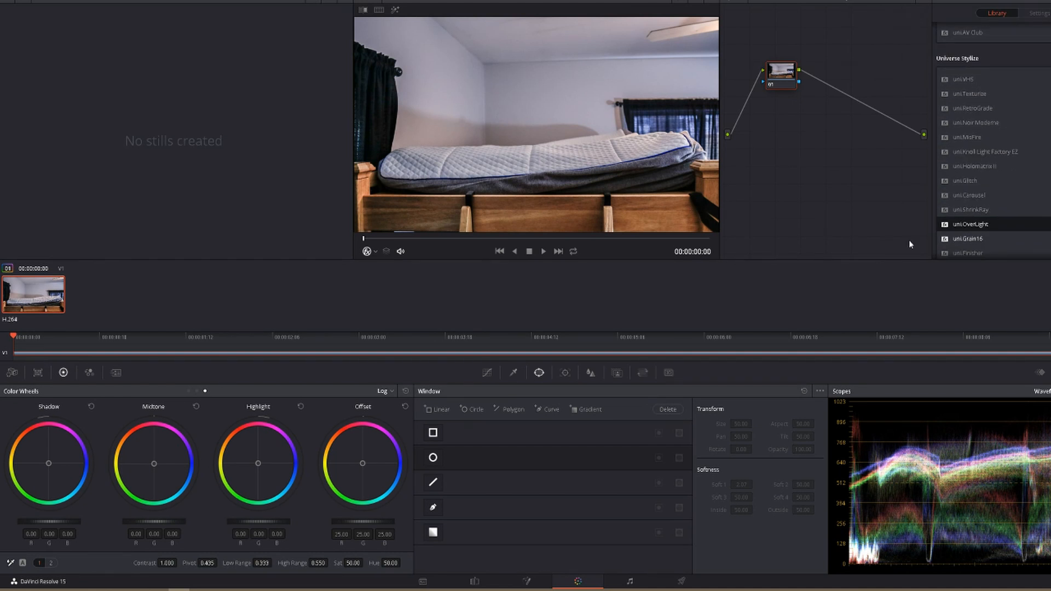
mouse_move(801, 183)
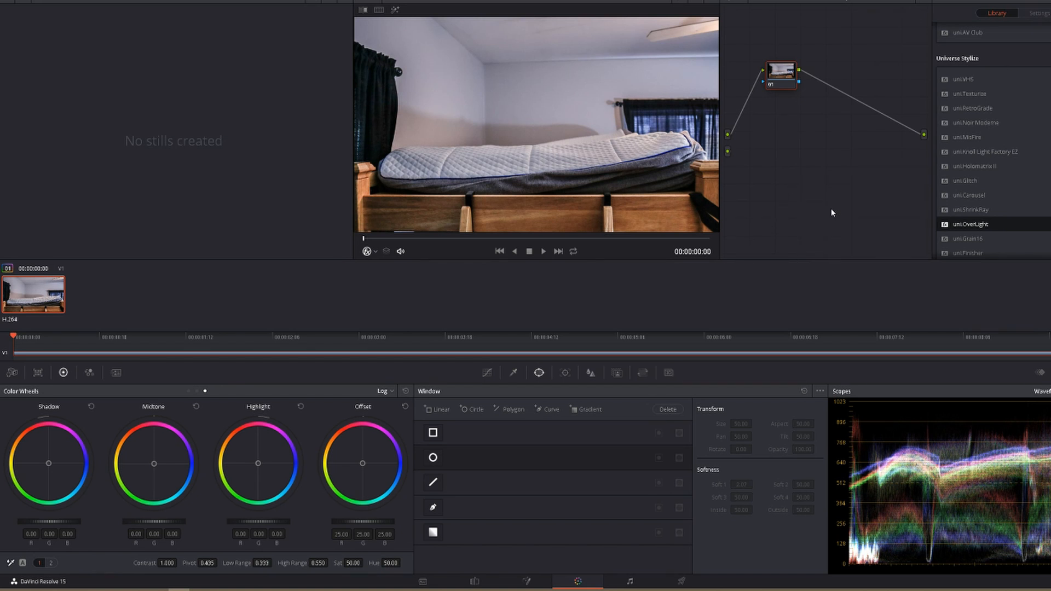
mouse_move(731, 159)
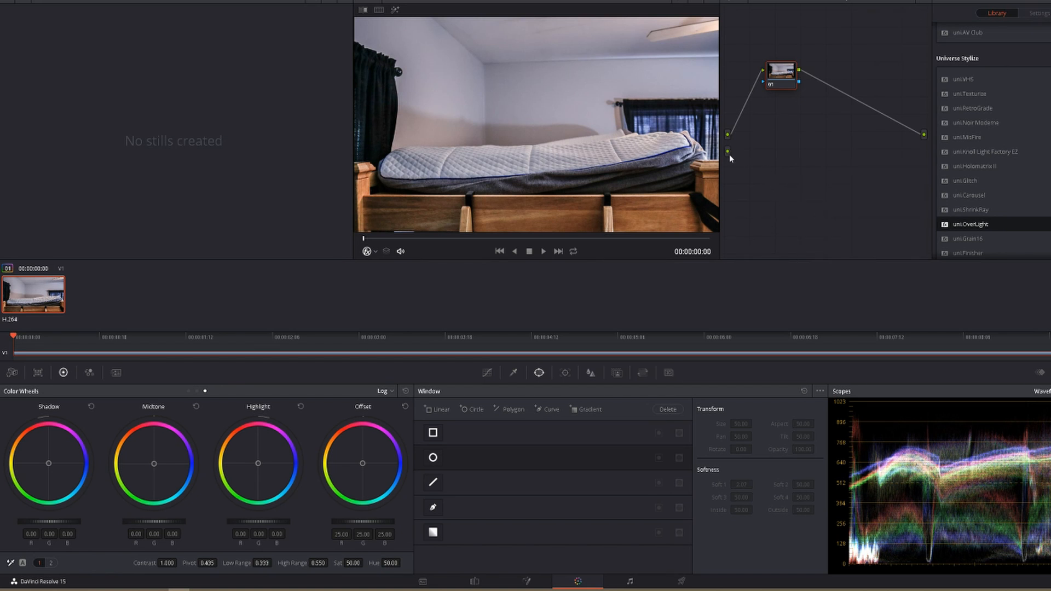
- Add a corrector node 02 and apply uni.VHS to it for a washed-out look
right_click(729, 158)
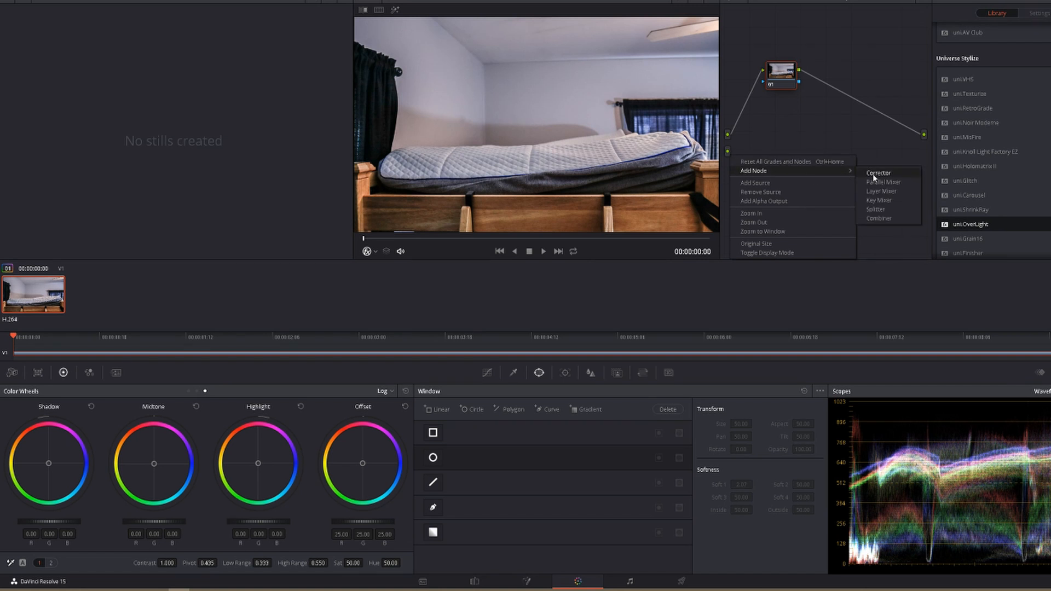
click(879, 173)
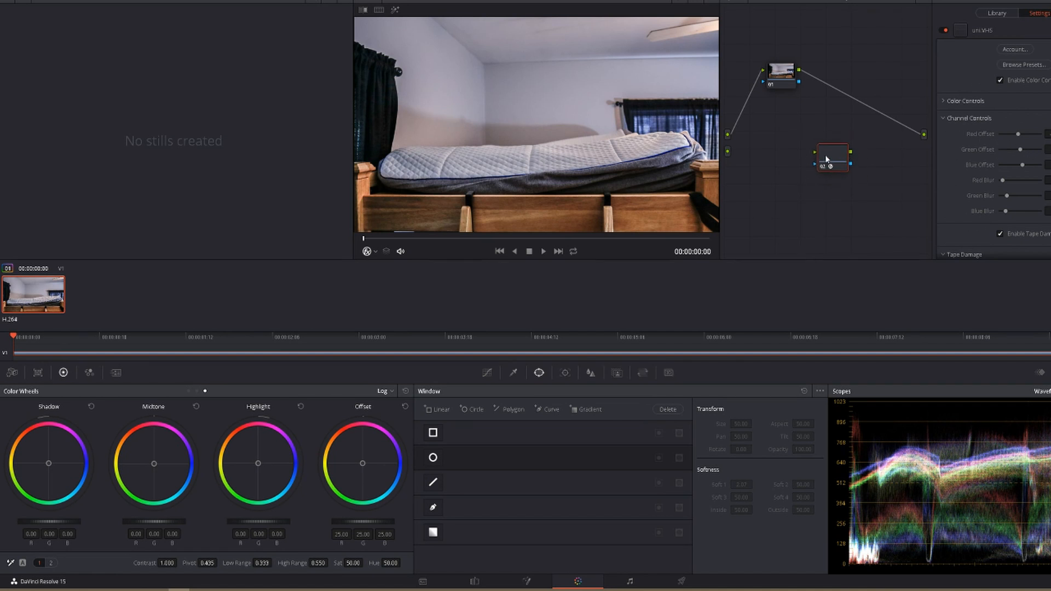
drag(833, 158, 800, 143)
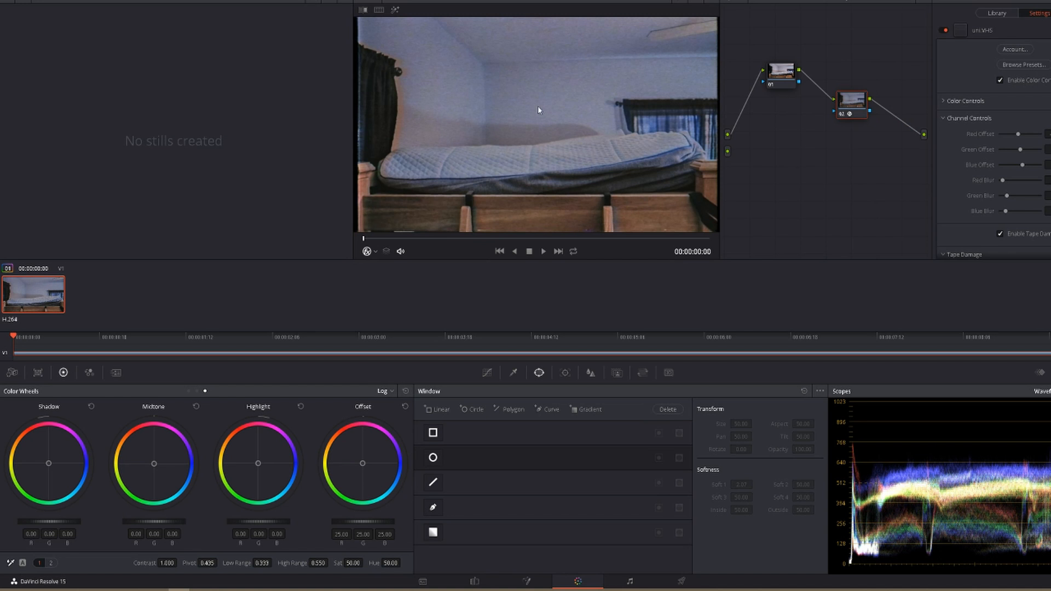
click(543, 251)
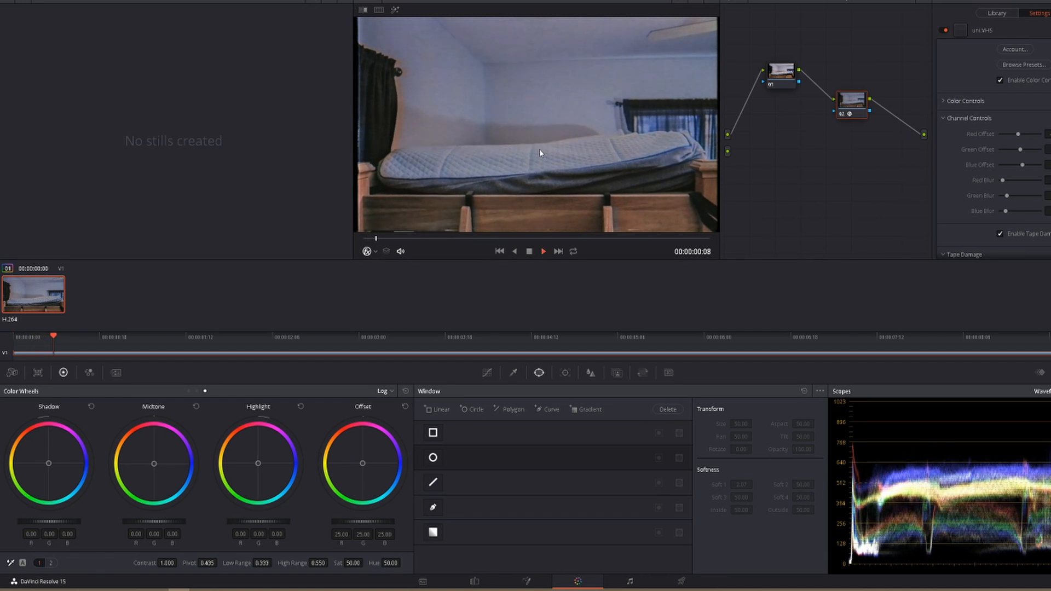
click(543, 251)
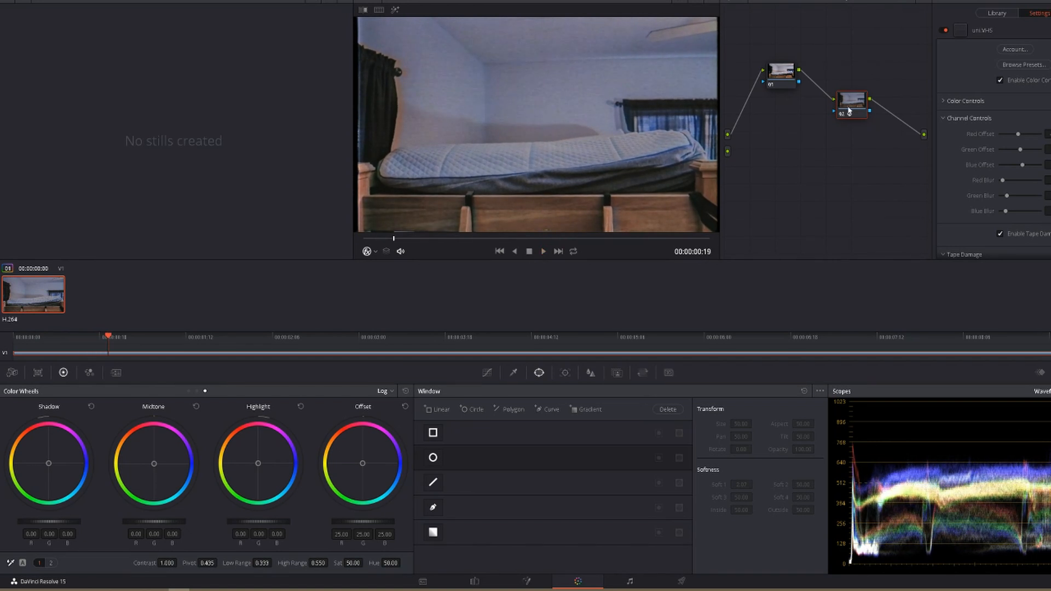
- Reset All Grades and Nodes, removing the uni.VHS node and leaving one blank node
right_click(851, 111)
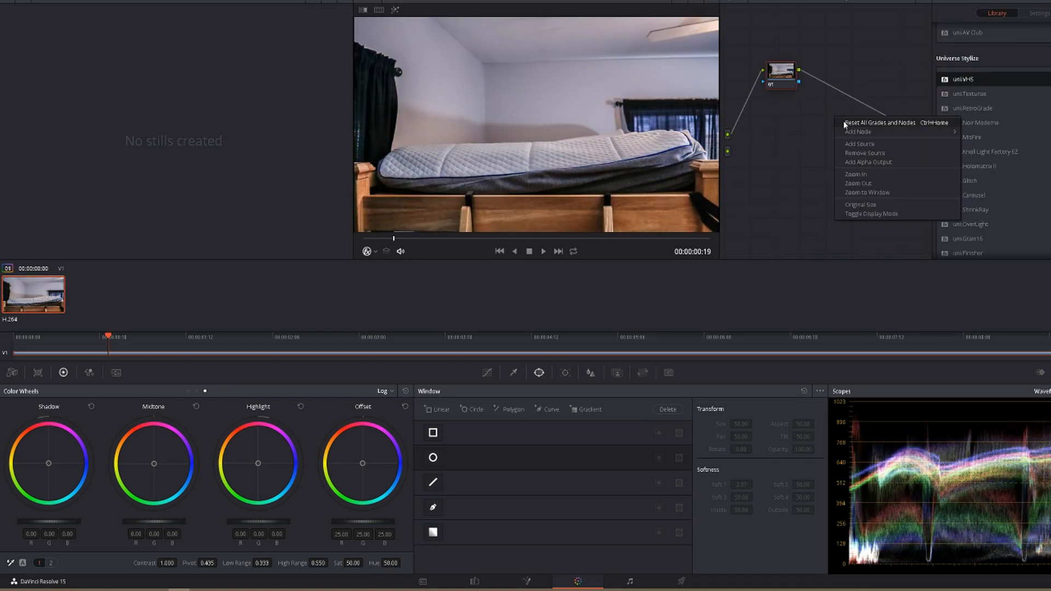
click(859, 132)
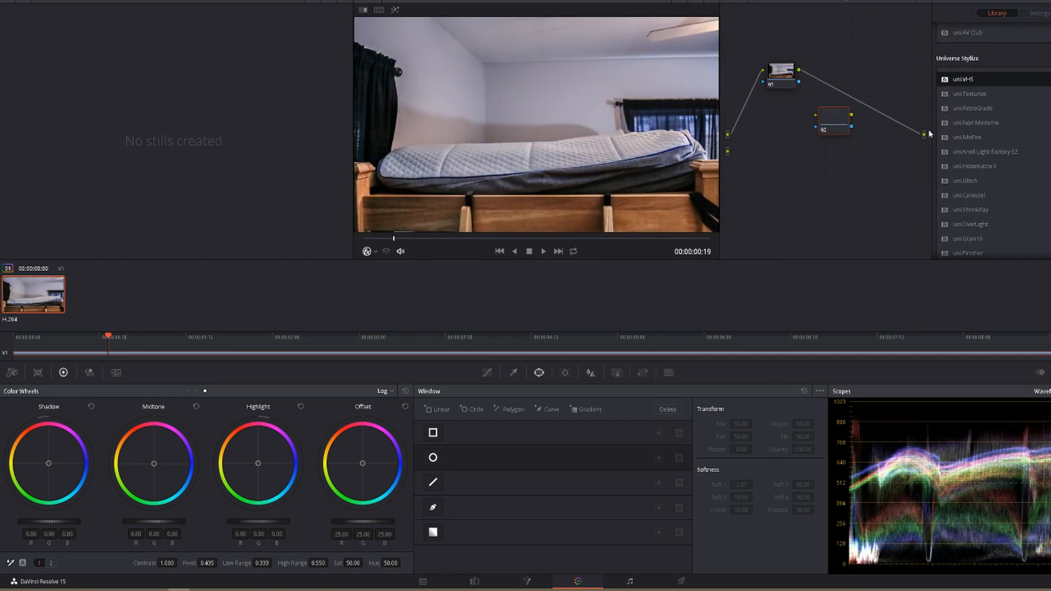